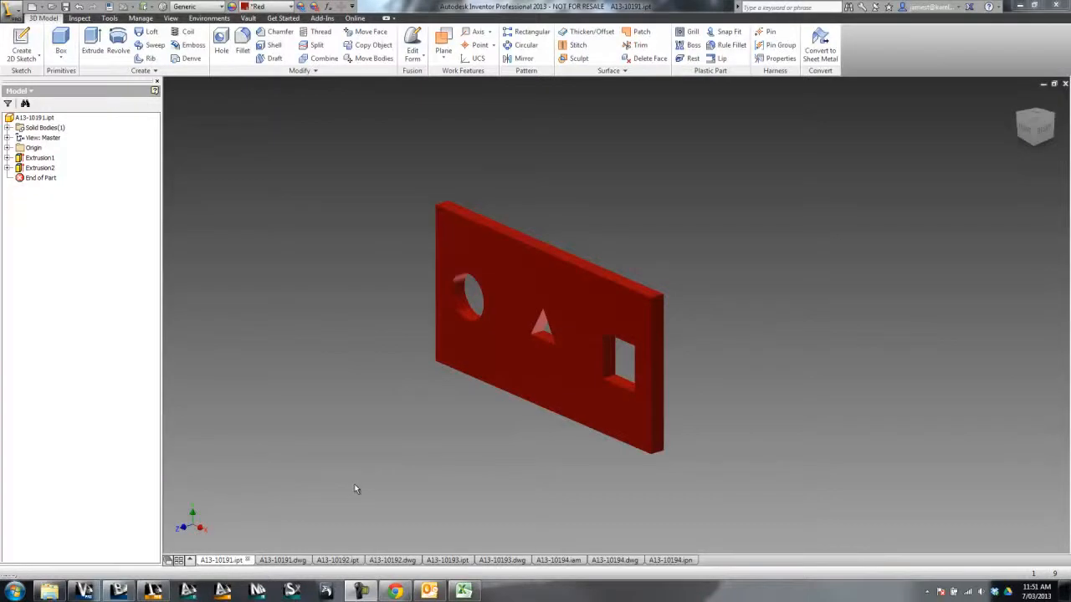
pyautogui.moveTo(700, 274)
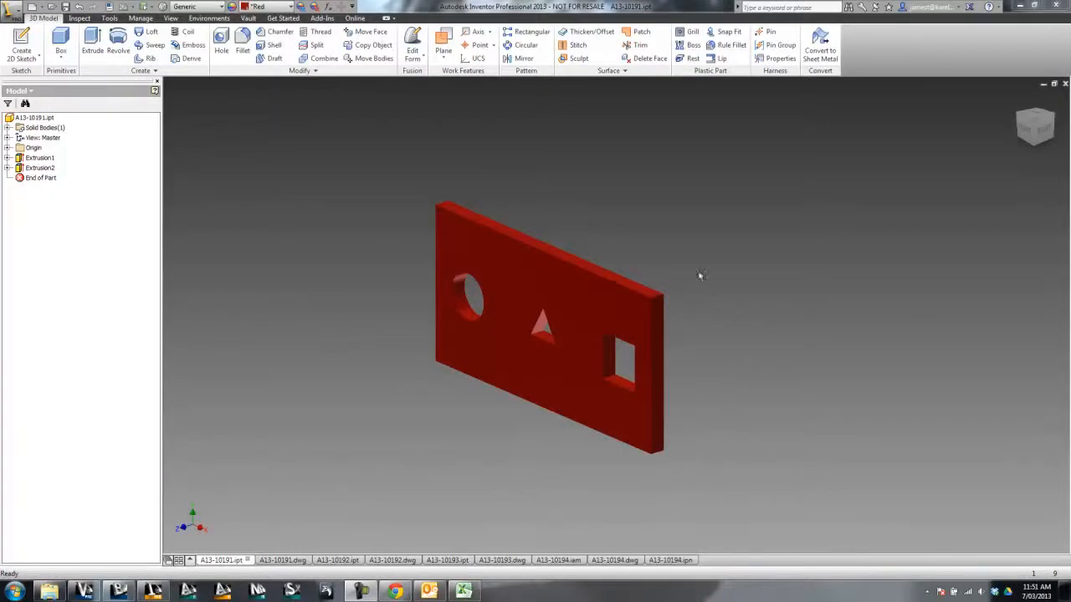
pyautogui.moveTo(365, 266)
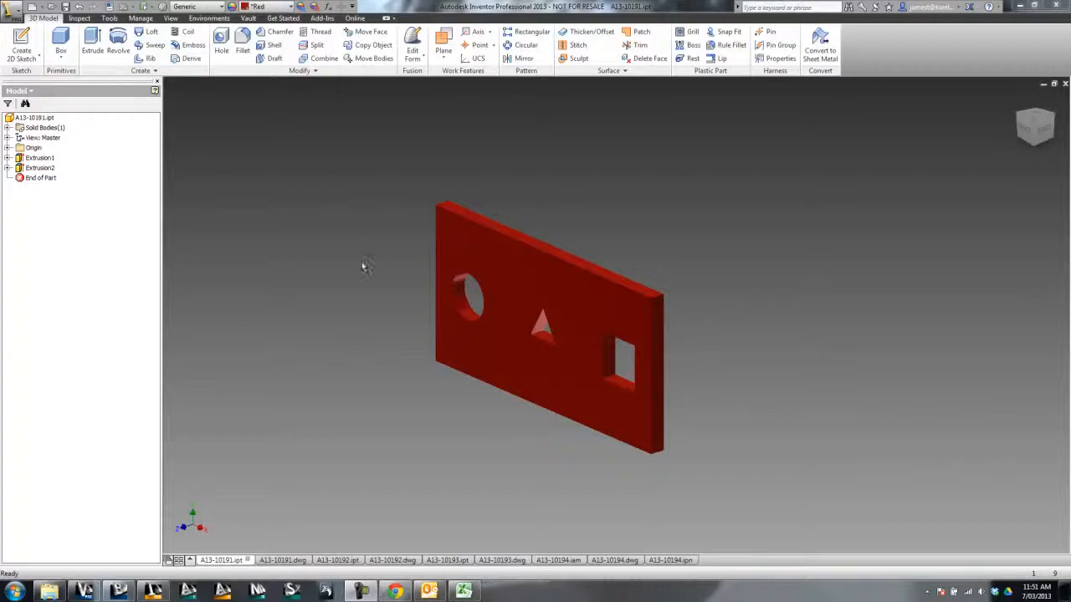
pyautogui.moveTo(721, 471)
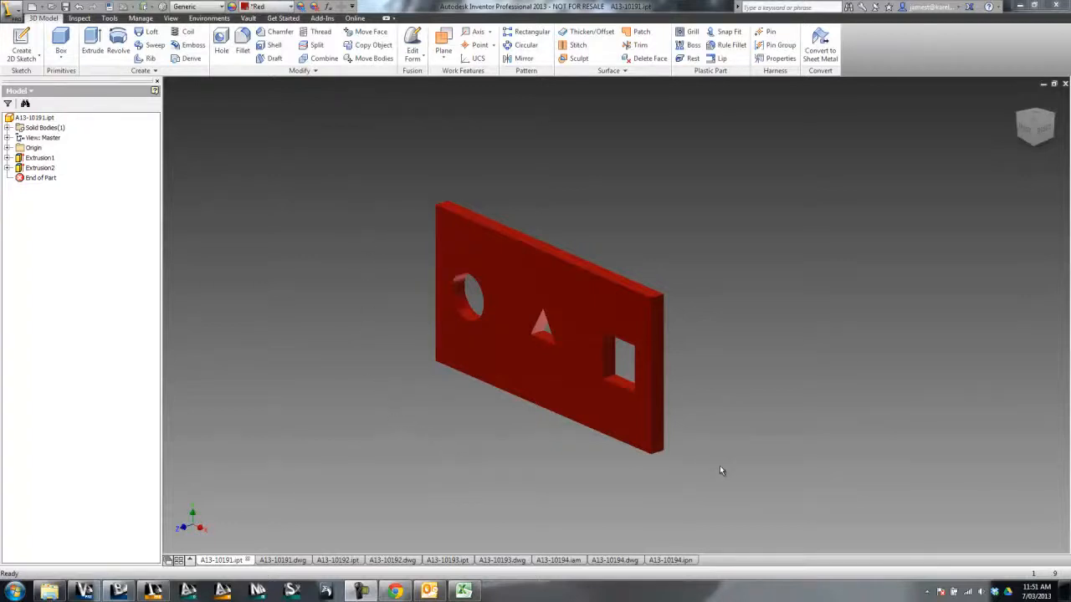
pyautogui.moveTo(577, 504)
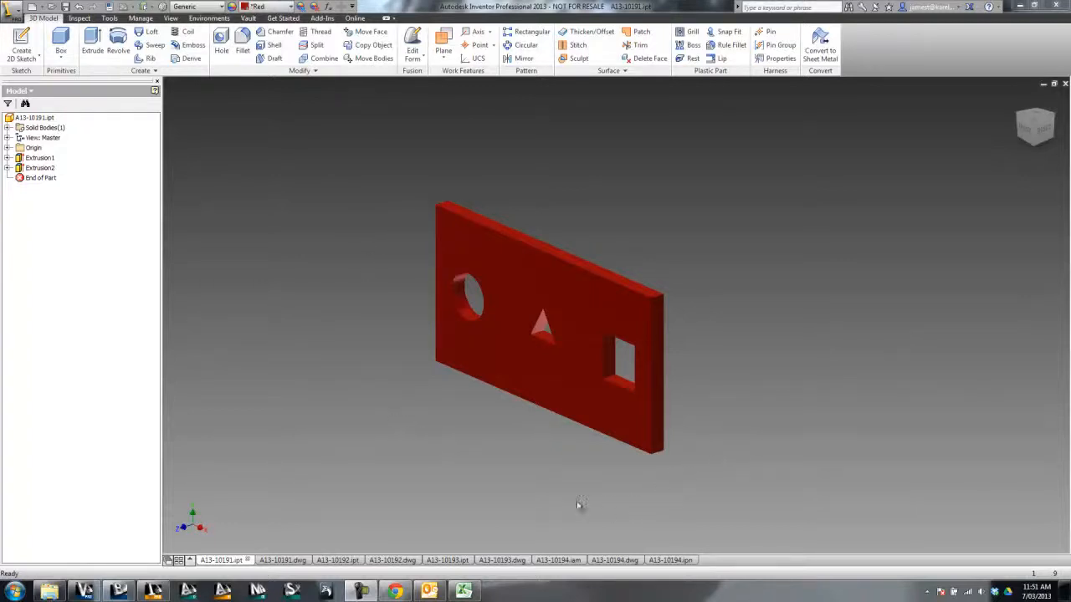
pyautogui.moveTo(52, 127)
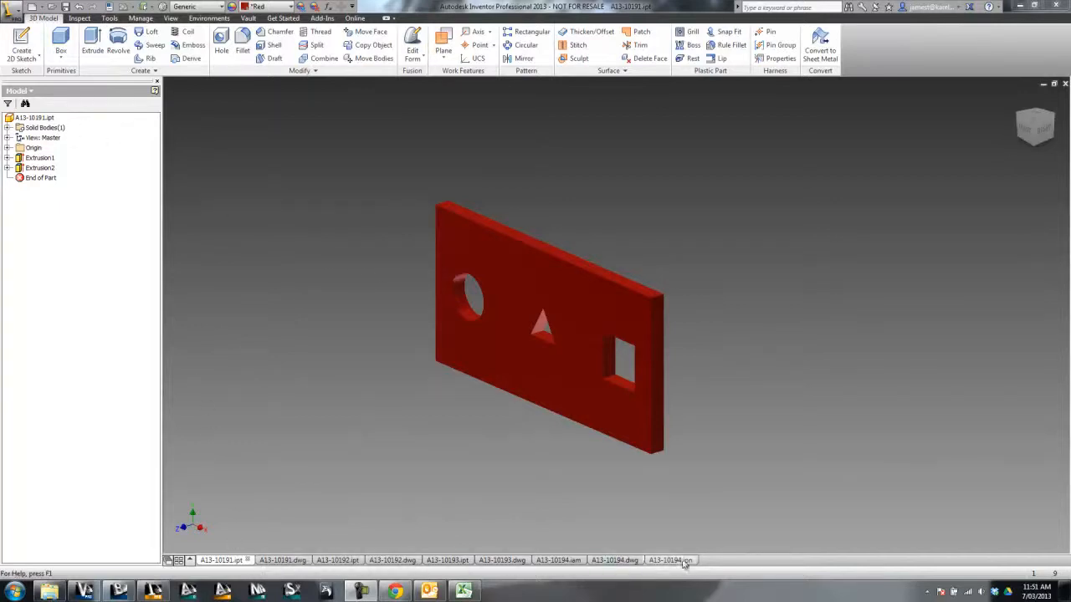
# Visit the part drawing, plate part model, cylinder drawing and plate assembly model in turn.
pyautogui.click(288, 559)
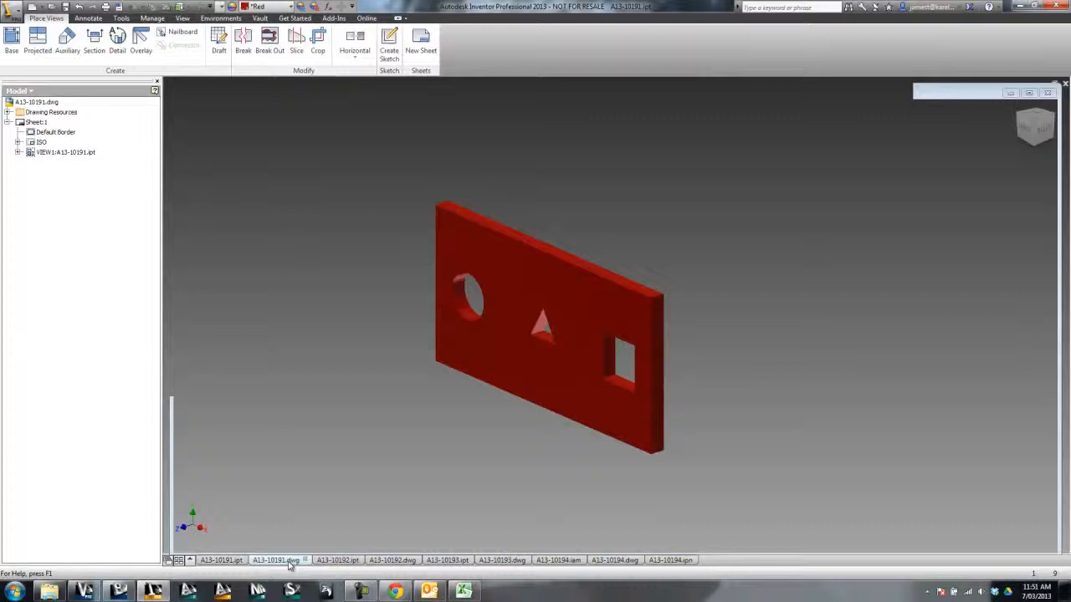
pyautogui.click(221, 561)
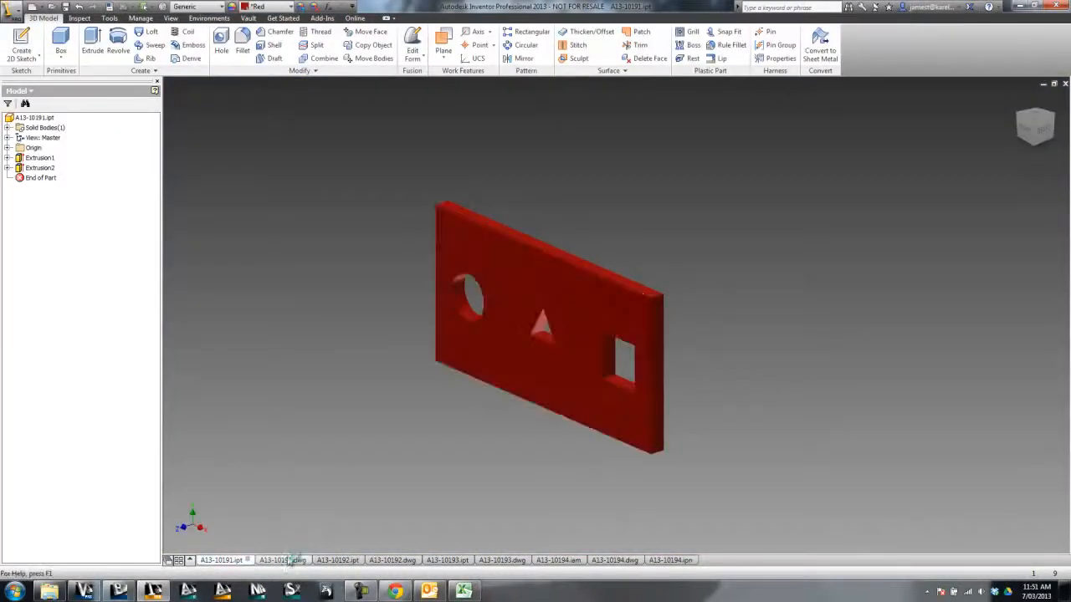
pyautogui.click(335, 556)
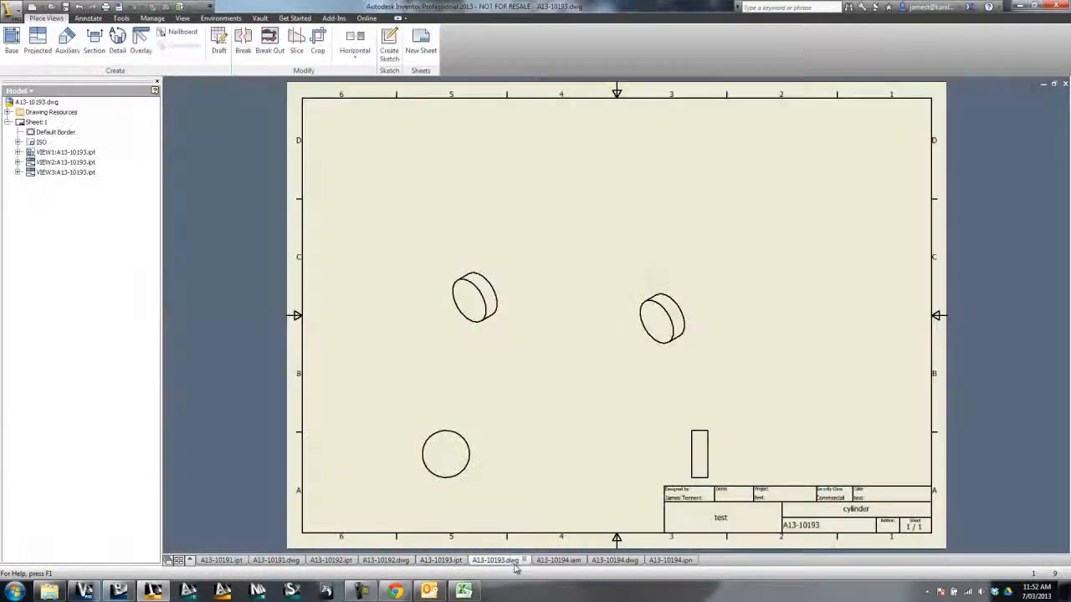
pyautogui.click(561, 561)
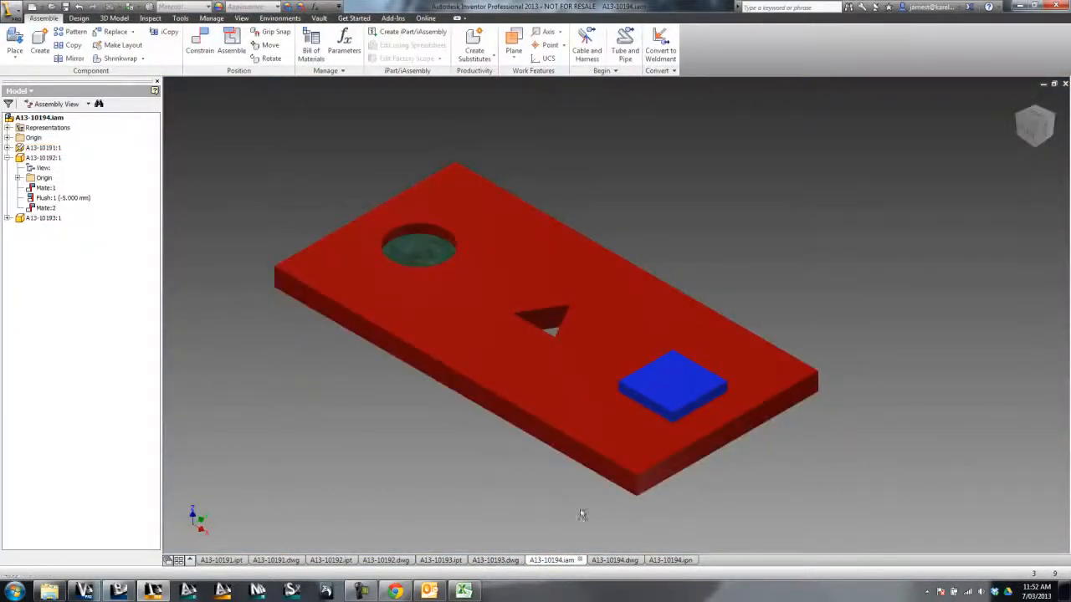
pyautogui.moveTo(636, 514)
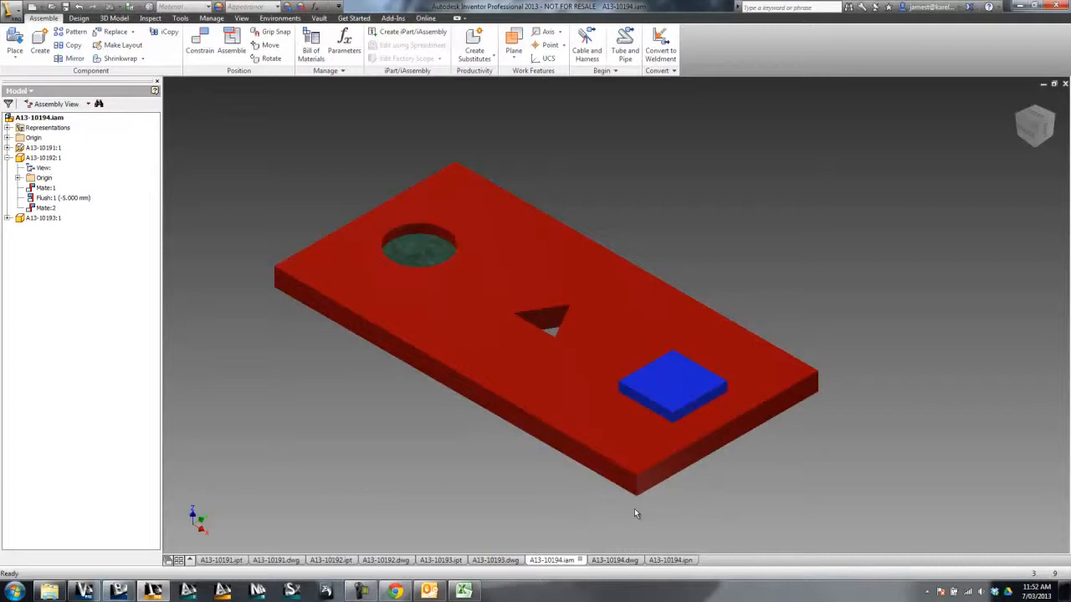
# View the assembly drawing and exploded presentation, finishing on the assembly drawing.
pyautogui.click(611, 562)
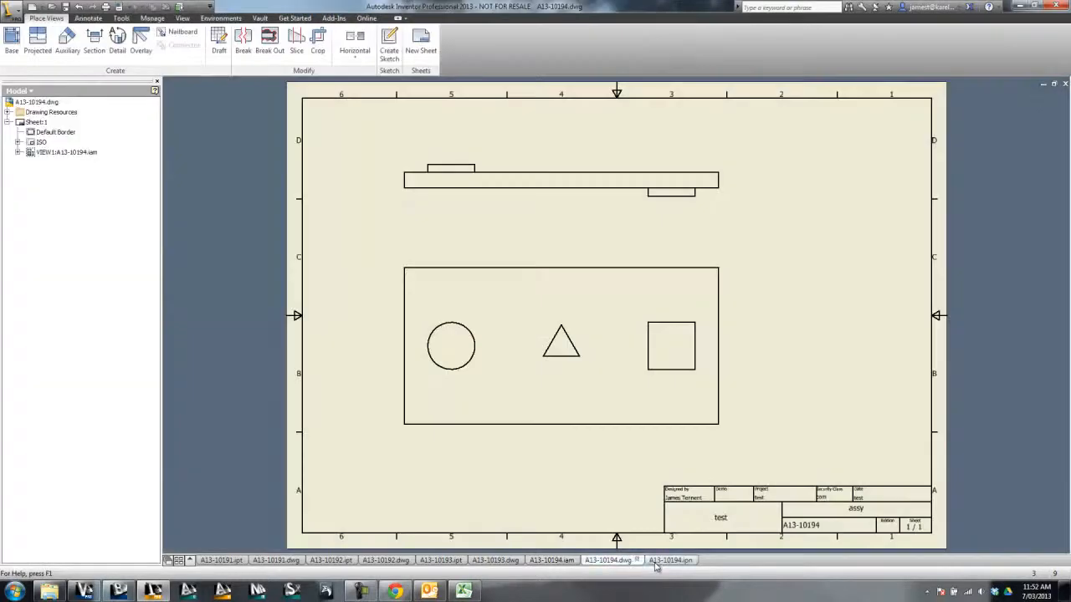
pyautogui.click(674, 561)
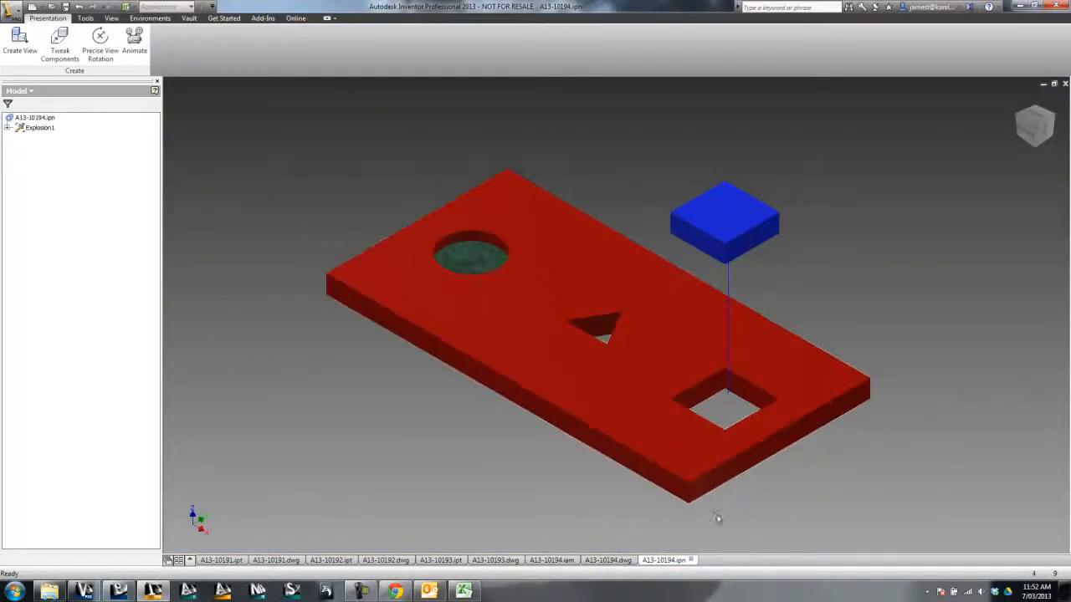
pyautogui.click(609, 556)
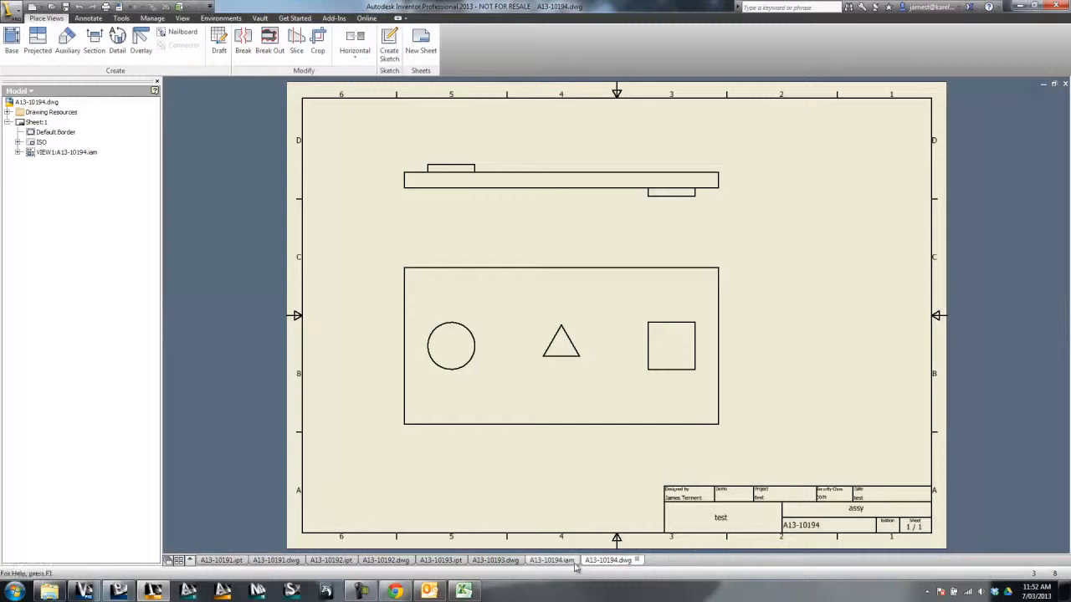
pyautogui.moveTo(636, 563)
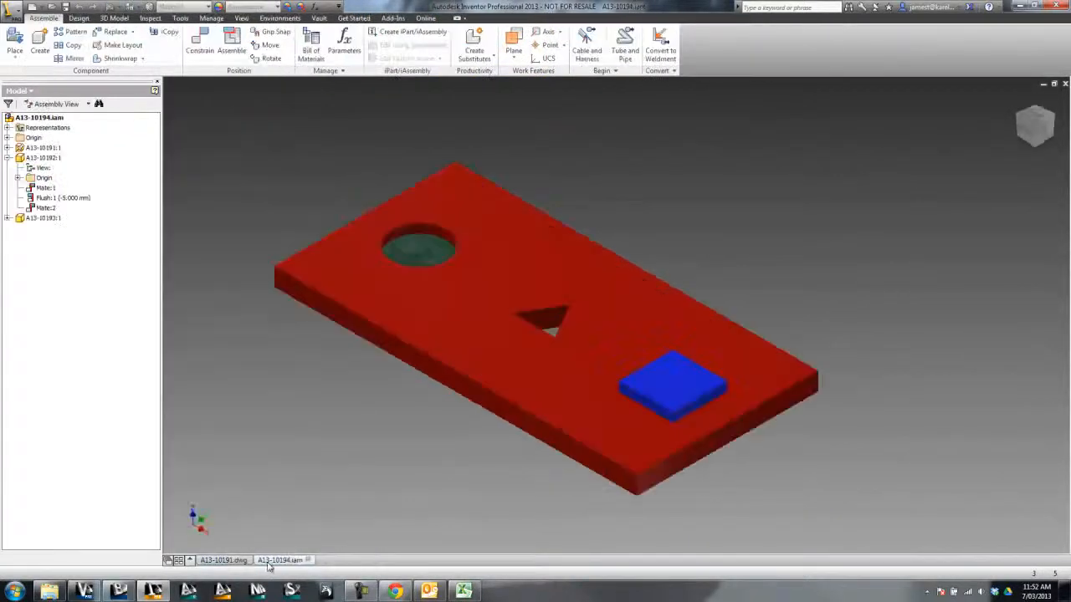
# Begin the Vault check-in of the plate assembly with its part files.
pyautogui.click(221, 559)
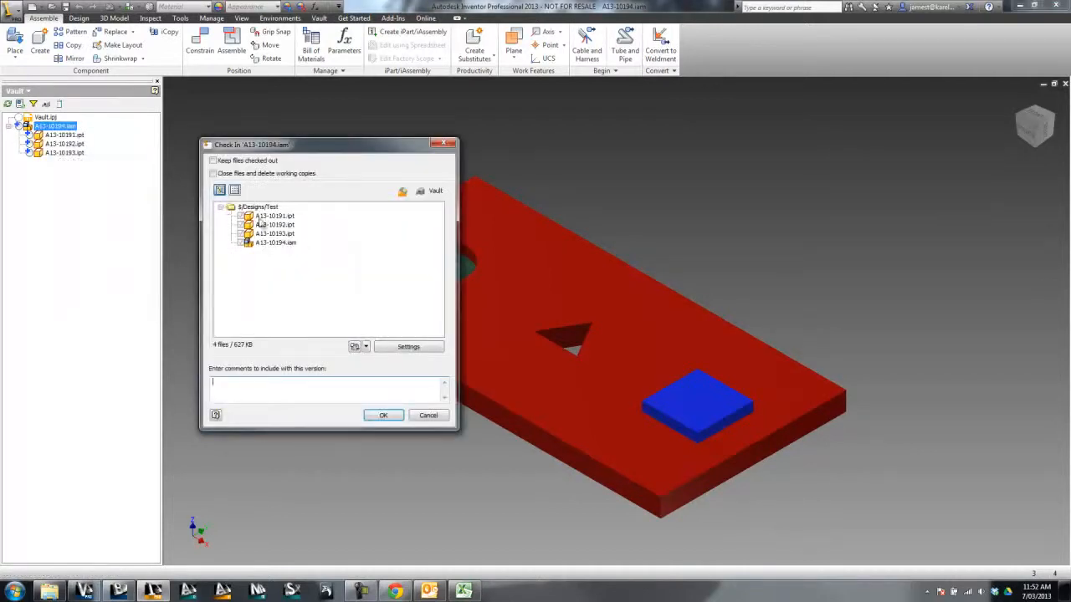
# Confirm checking the nine files — assembly, parts, drawings and IPN — into Vault.
pyautogui.moveTo(326, 144); pyautogui.dragTo(409, 127)
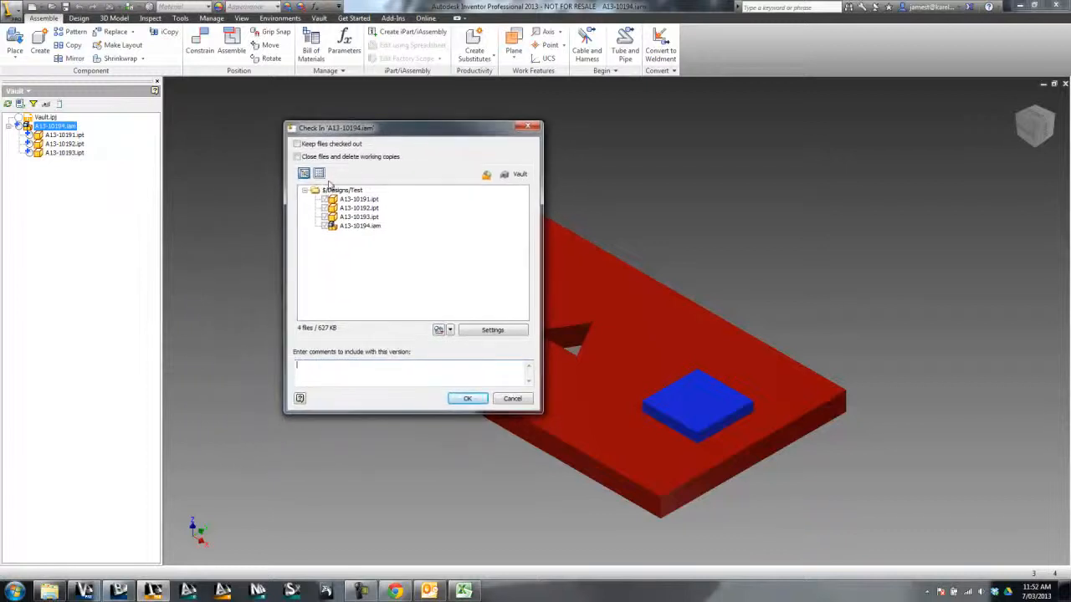
pyautogui.moveTo(605, 383)
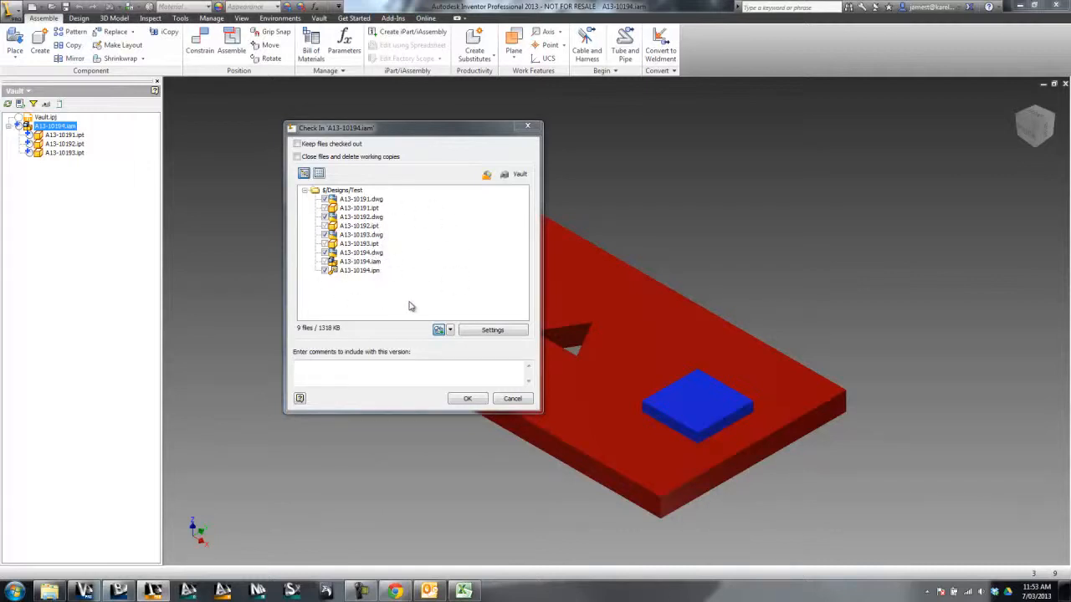
pyautogui.click(468, 398)
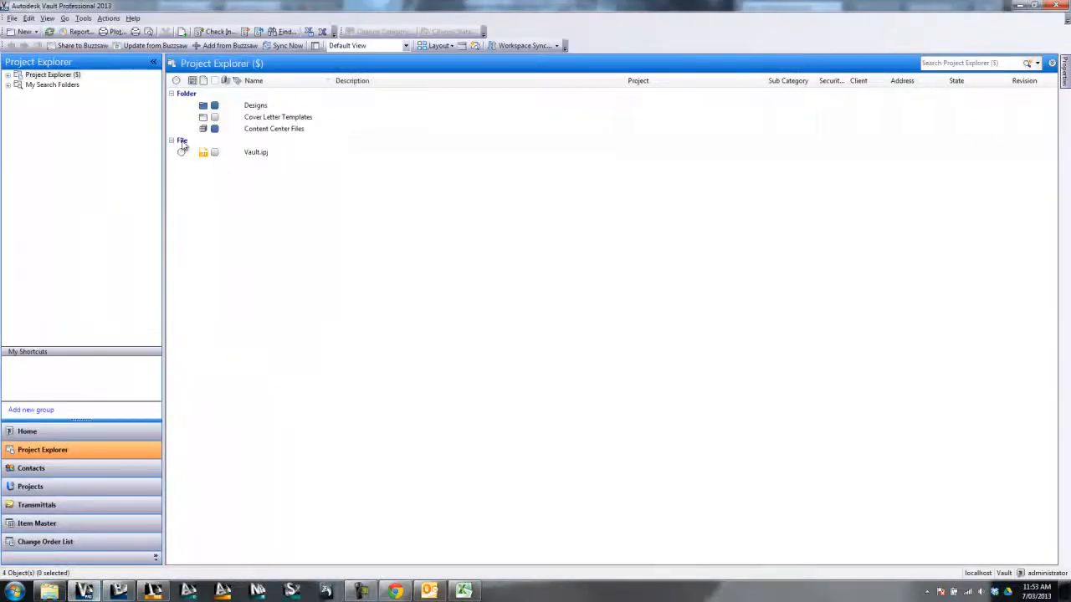
# Expand the Vault project tree and list the Test folder's Work in Progress files.
pyautogui.click(10, 73)
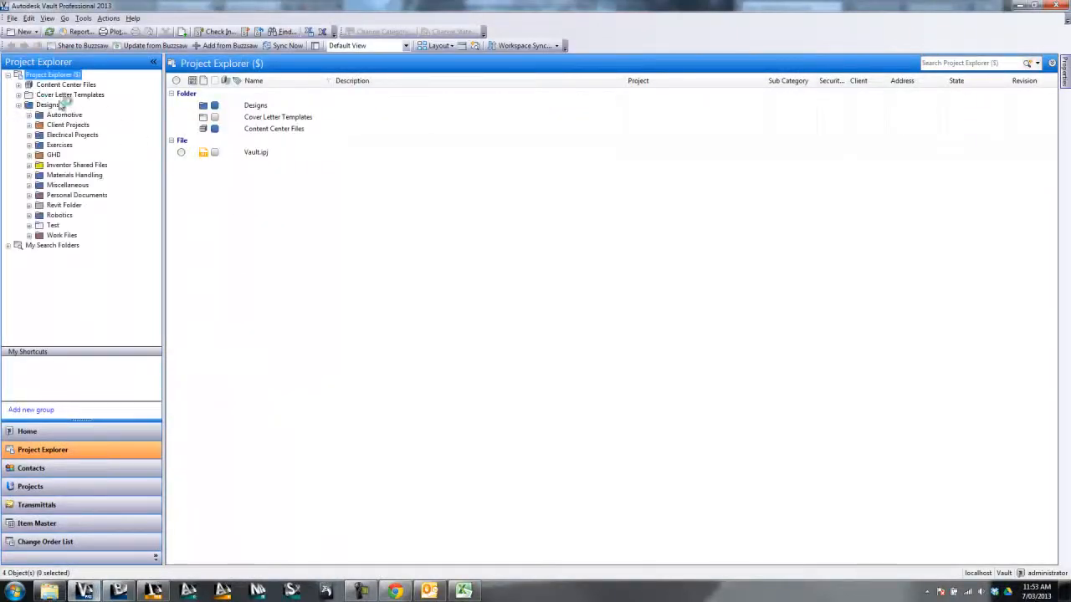
pyautogui.click(54, 224)
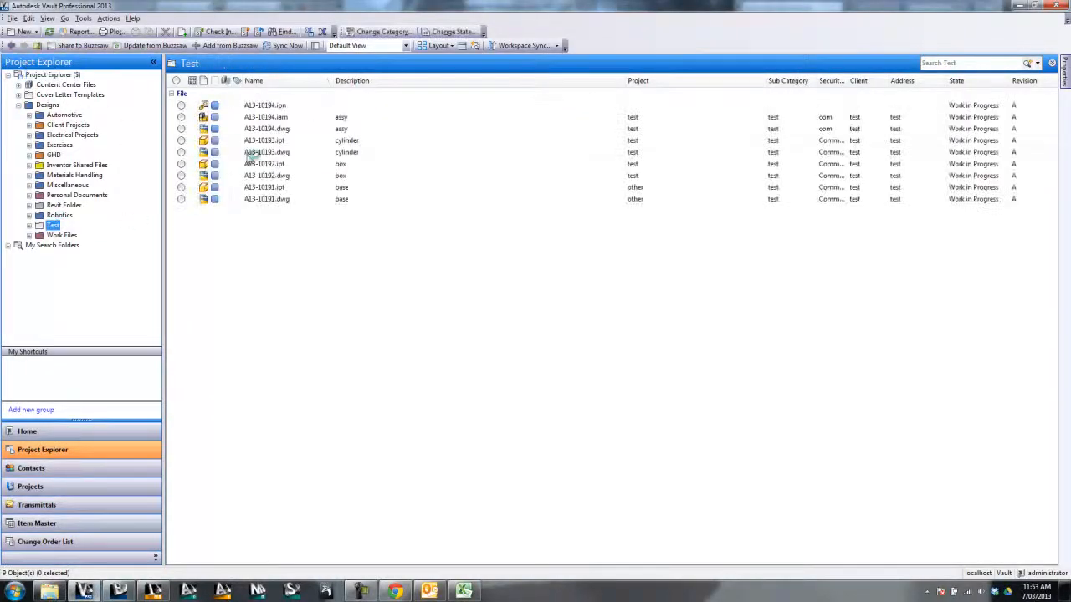